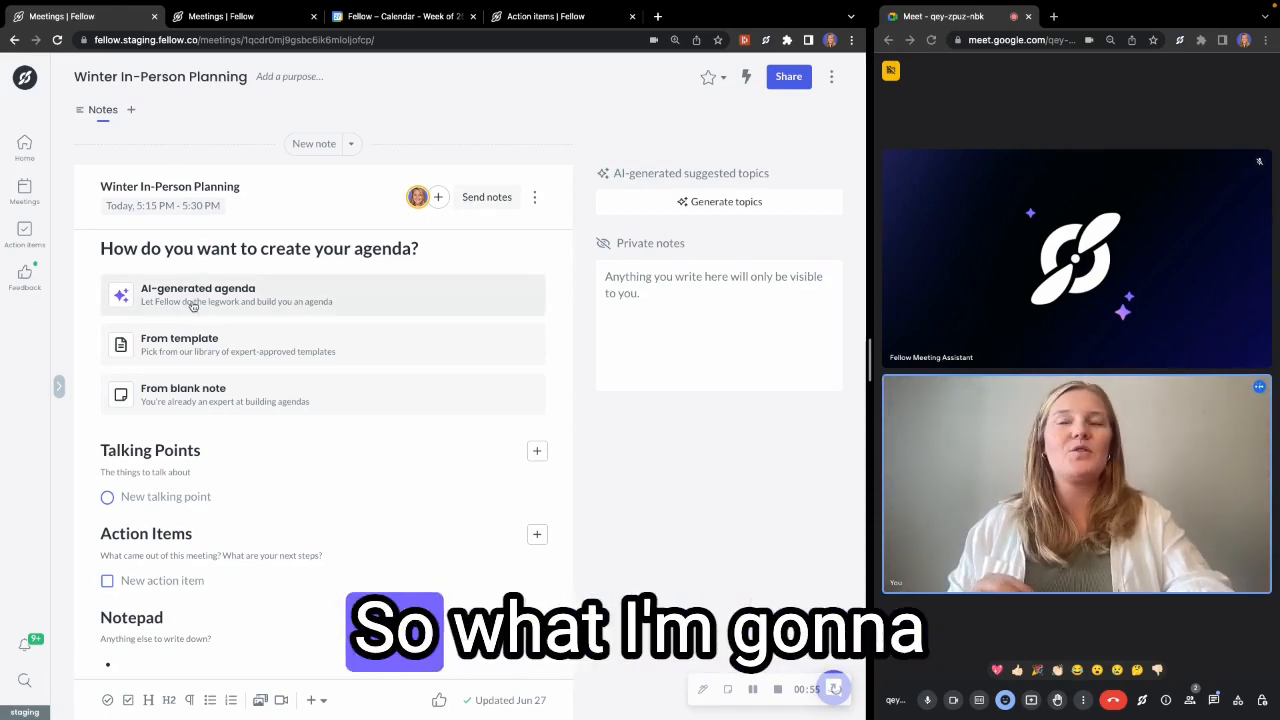
# - Choose the AI-generated agenda option to draft the Winter In-Person Planning agenda
pyautogui.click(196, 294)
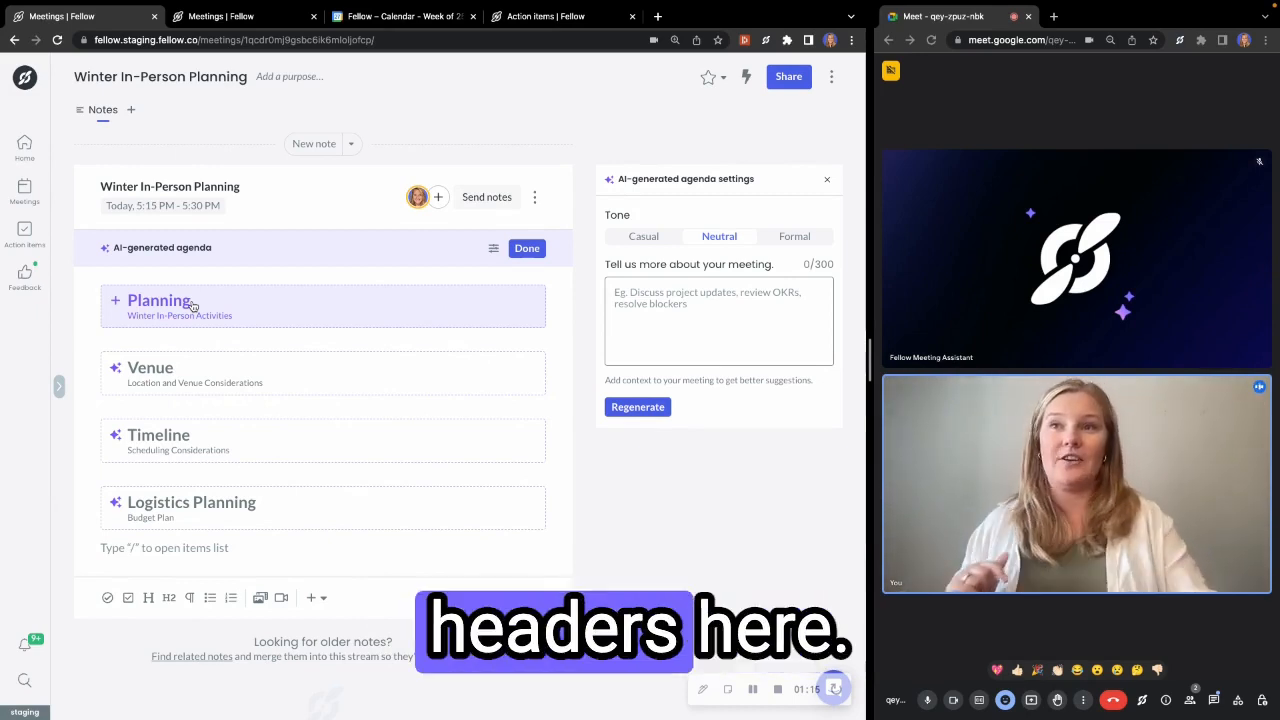
# - Add the Planning & Activities header with the 'Review of past winter activities and their feedback' talking point
pyautogui.click(160, 300)
pyautogui.write(' & Activities')
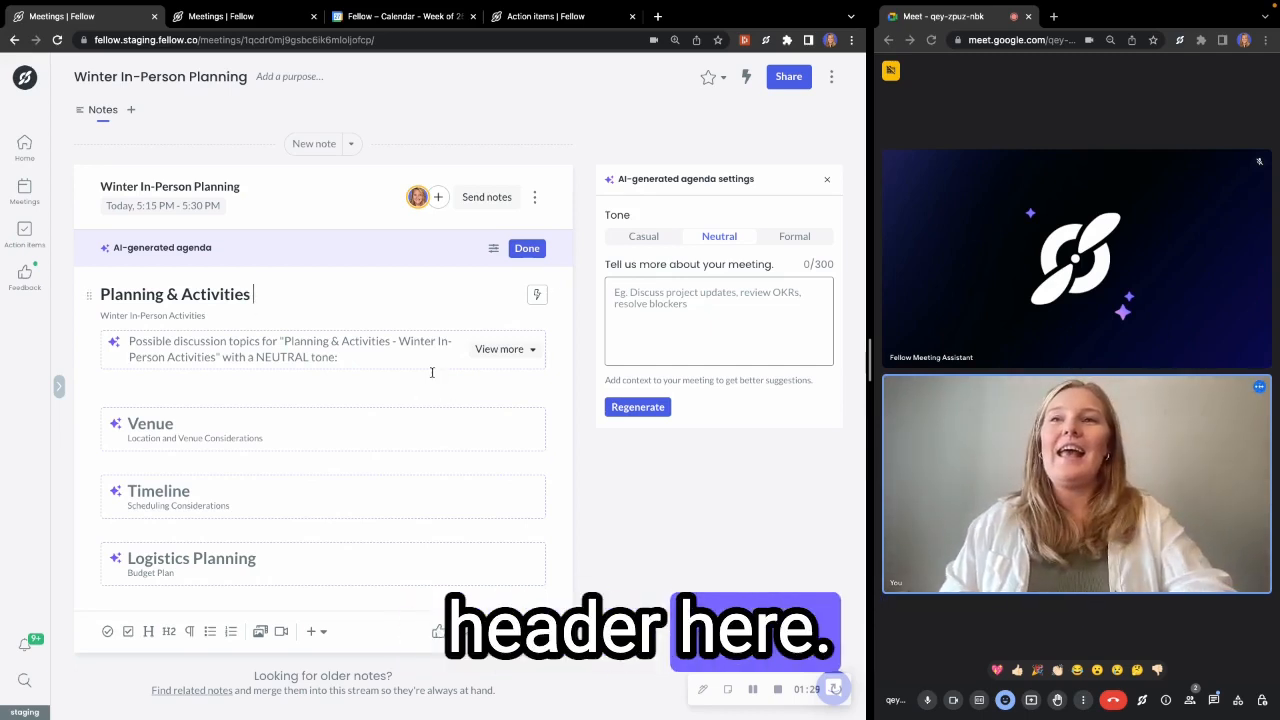
pyautogui.click(500, 348)
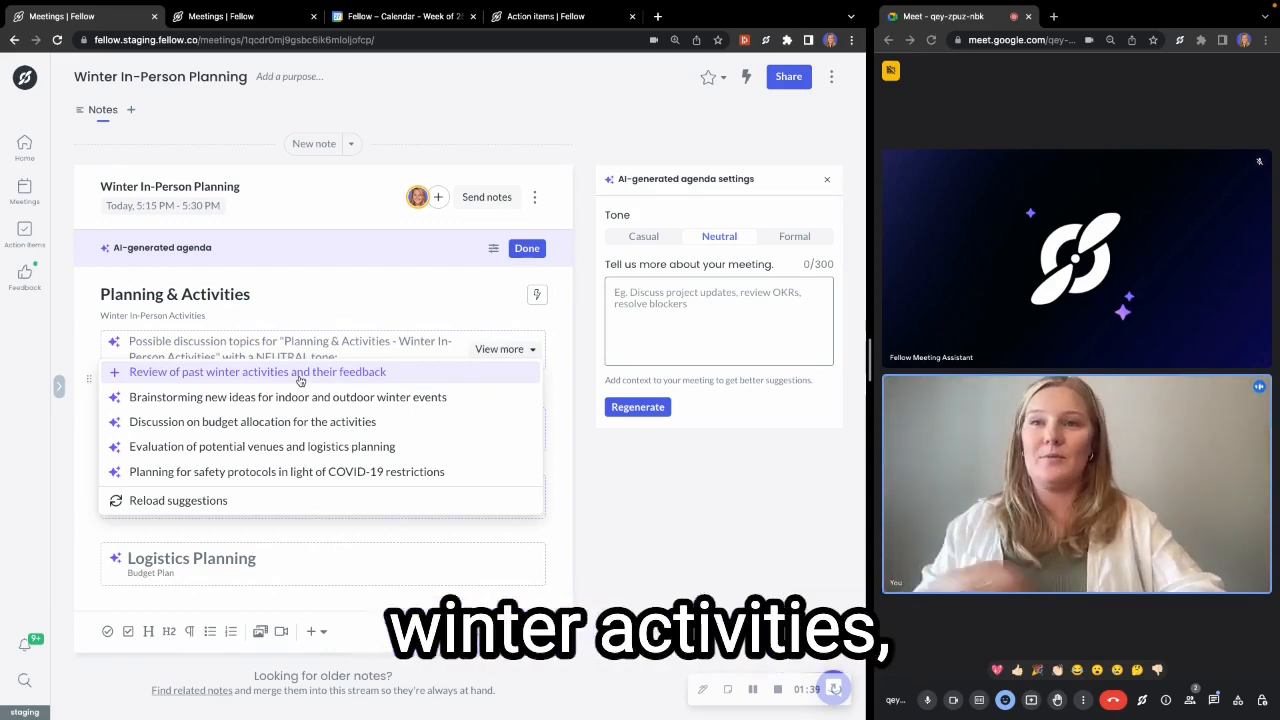
pyautogui.click(256, 370)
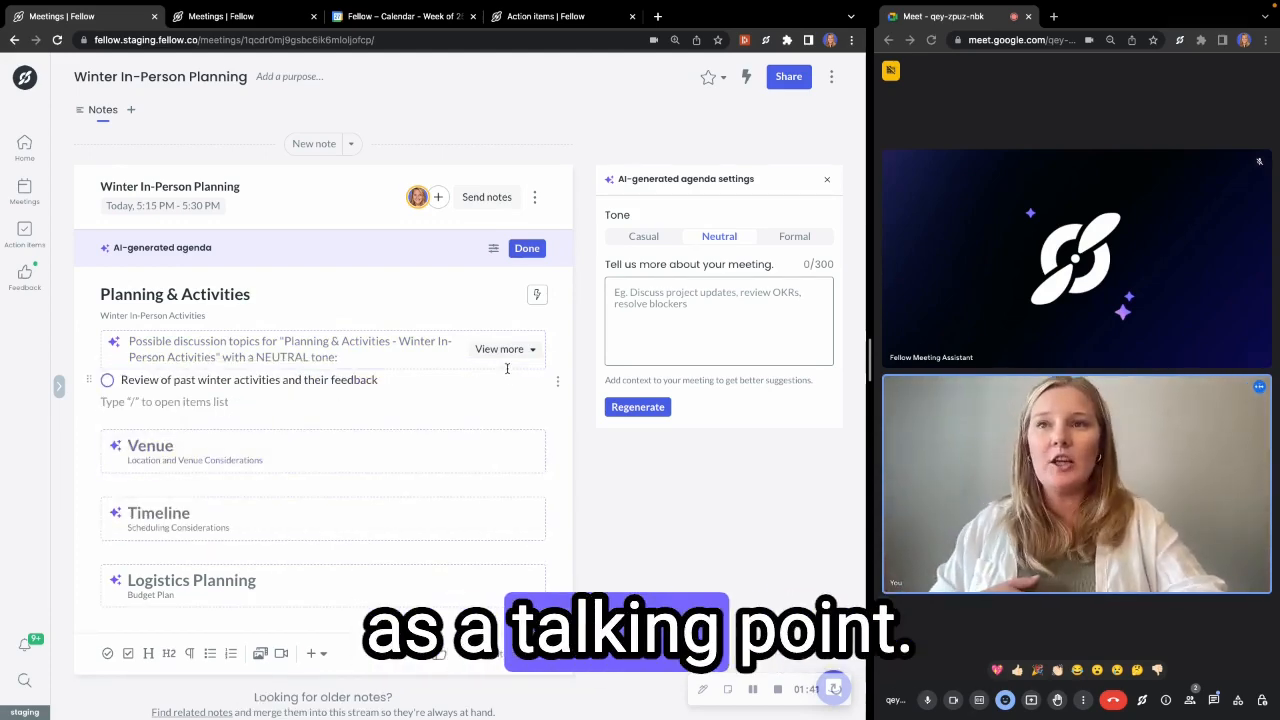
pyautogui.click(500, 348)
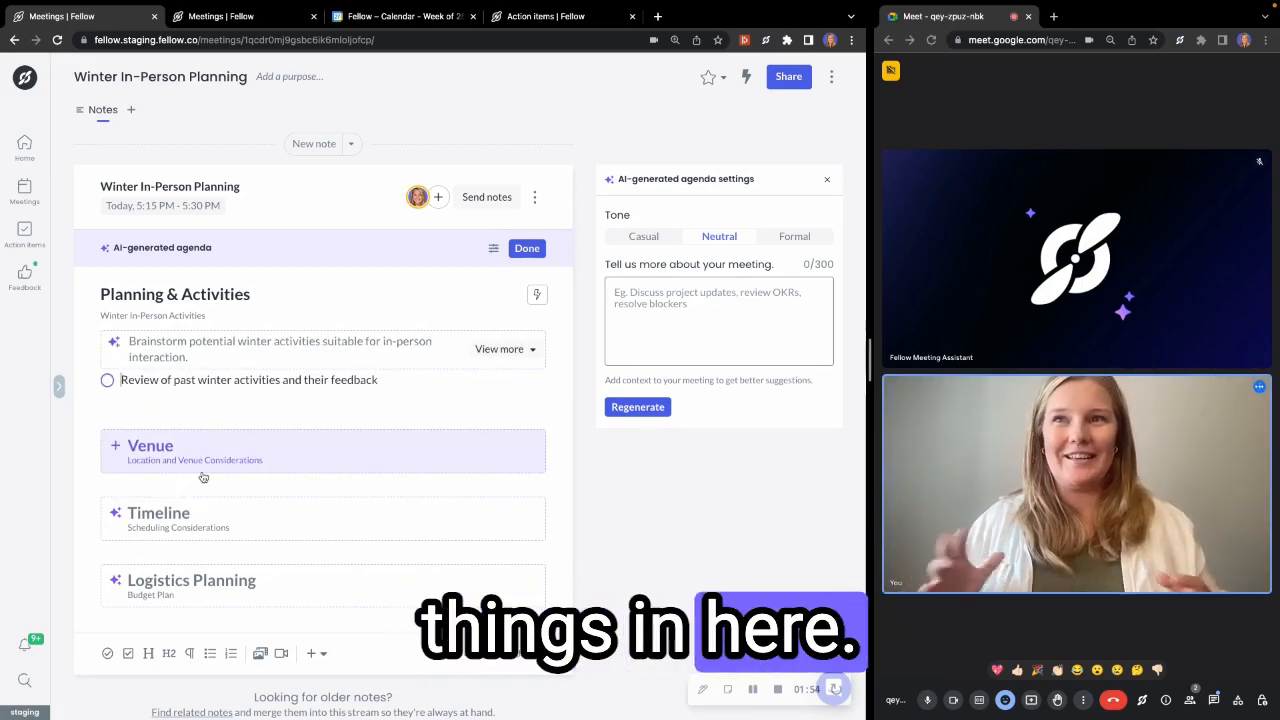
# - Add the Venue header and expand its suggested talking points on best locations
pyautogui.click(500, 348)
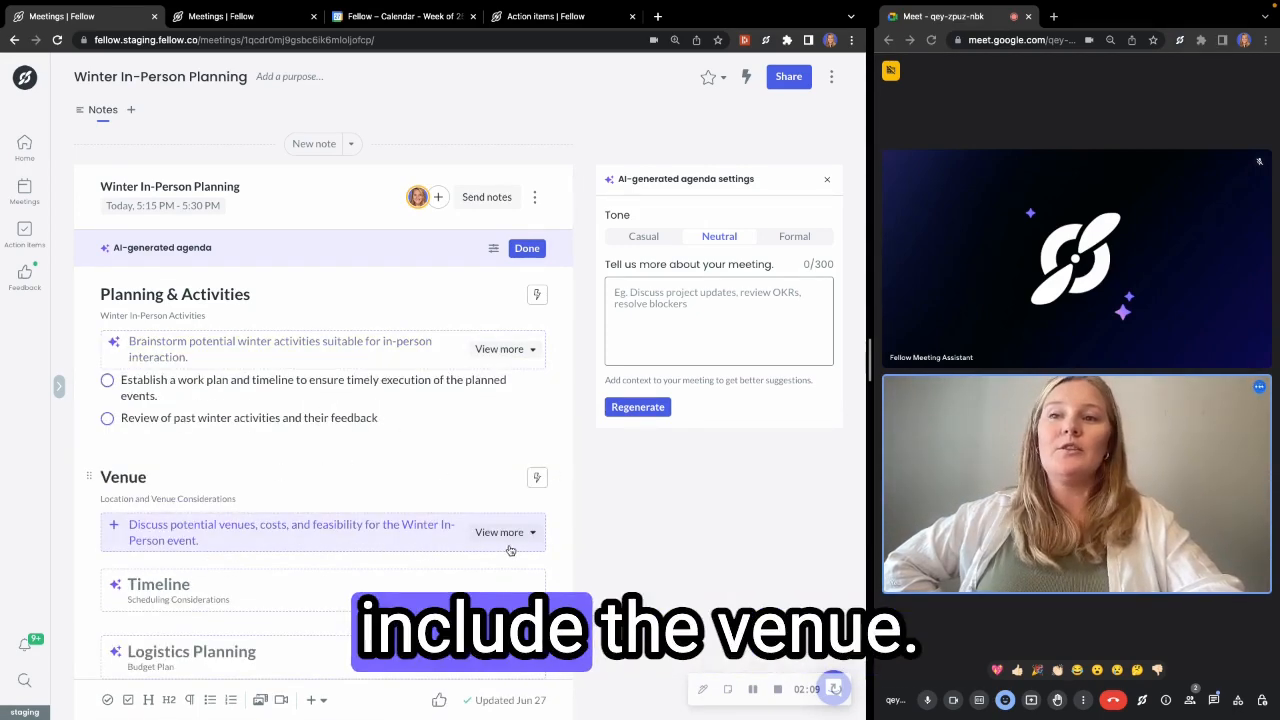
pyautogui.click(500, 532)
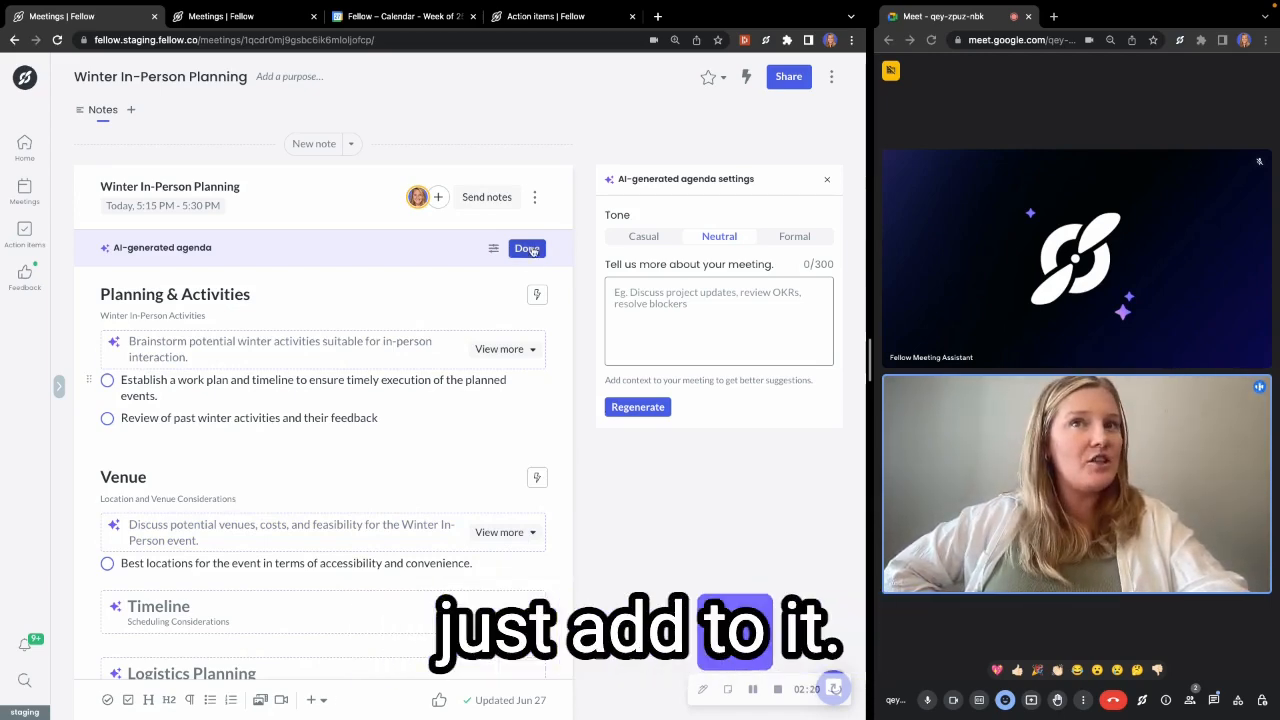
# - Finish the drafted agenda, then reopen 'Use AI-generated agenda' from the note's kebab menu
pyautogui.click(528, 248)
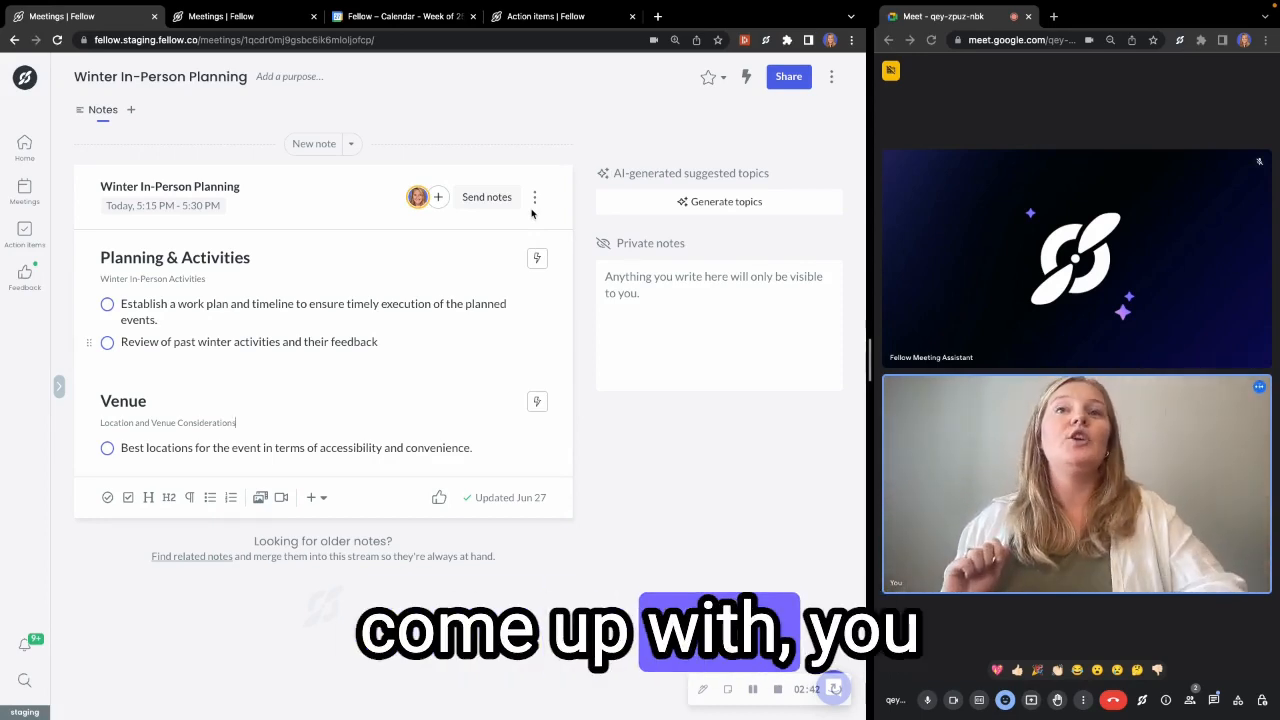
pyautogui.click(536, 198)
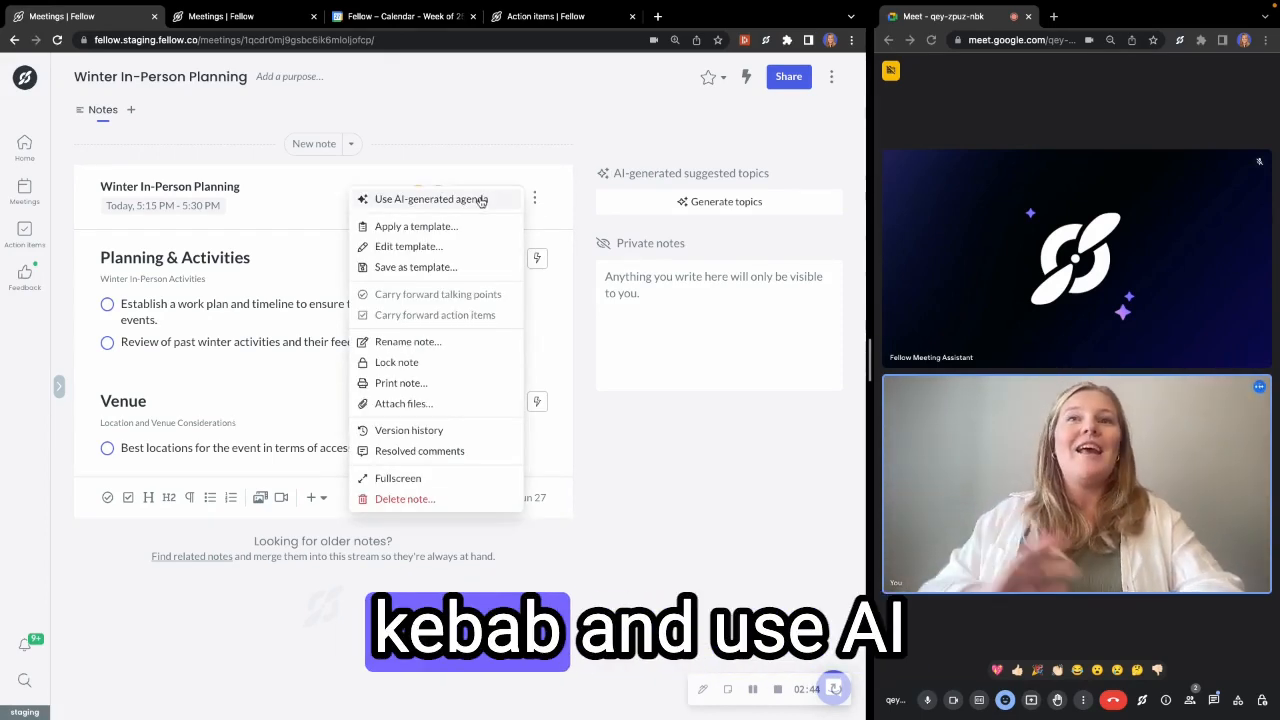
pyautogui.click(432, 200)
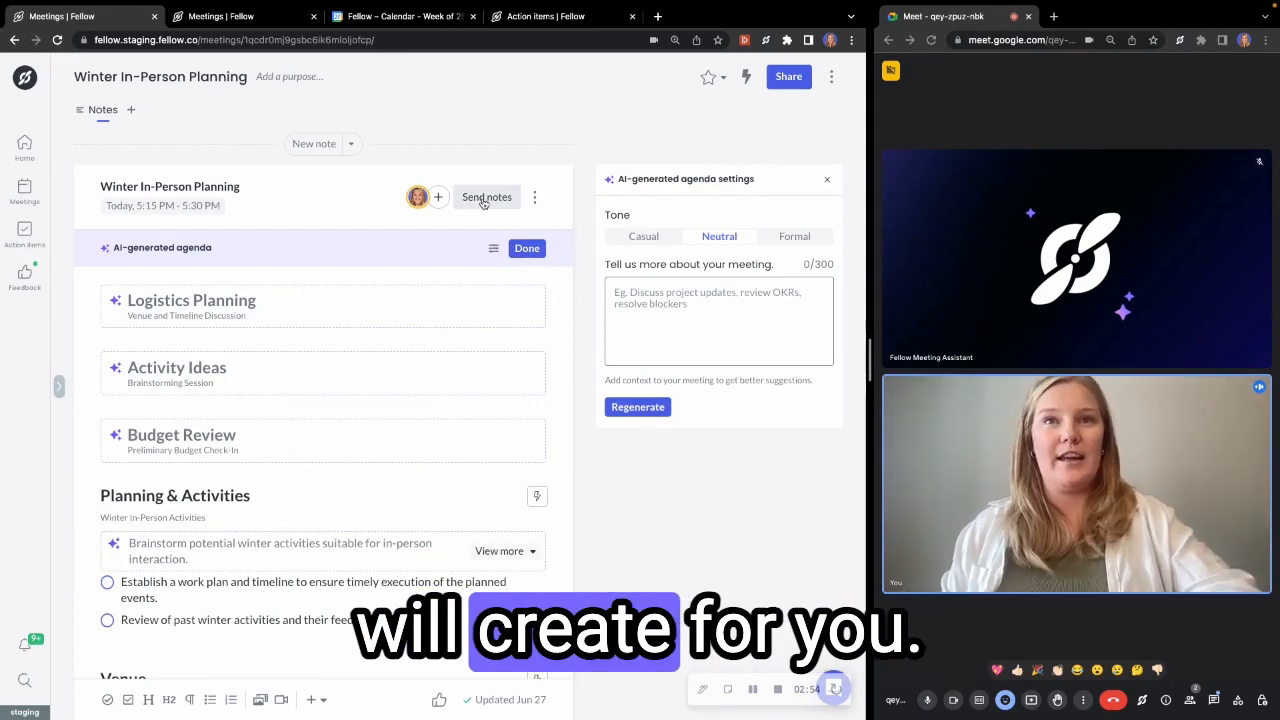
# - Dismiss the regenerated agenda and generate AI-suggested discussion topics beside the note
pyautogui.click(528, 248)
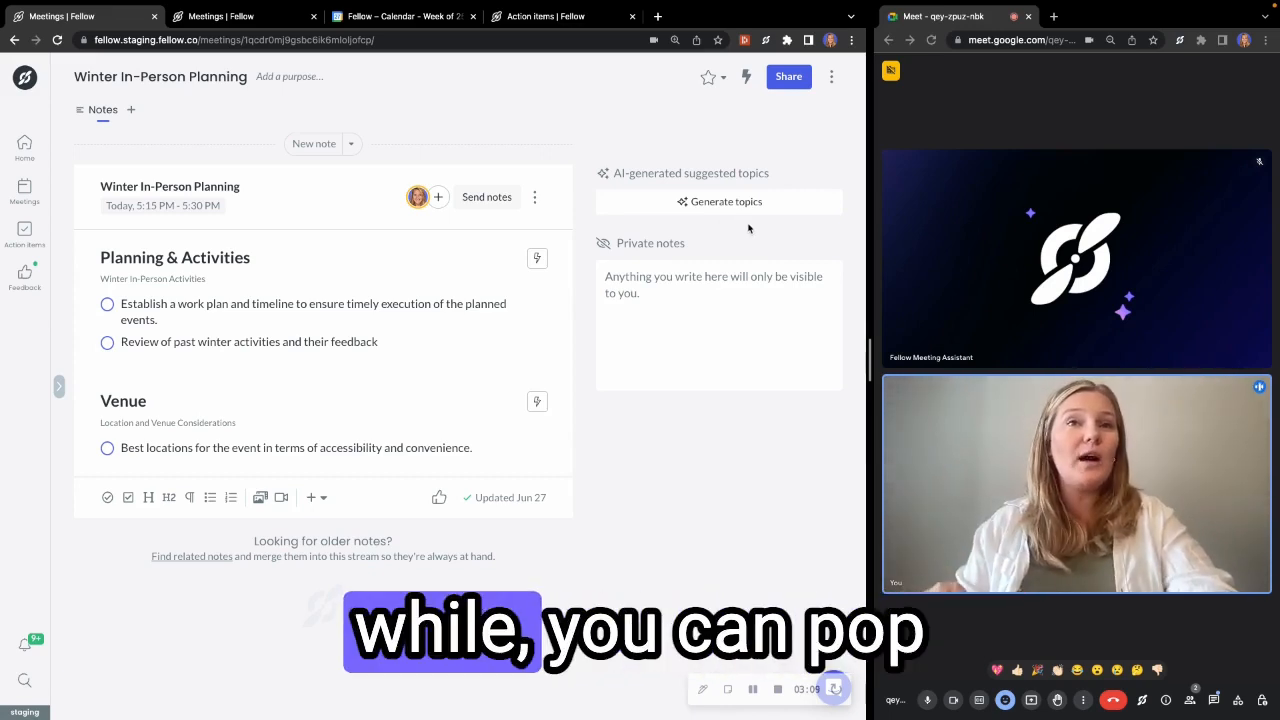
pyautogui.click(718, 200)
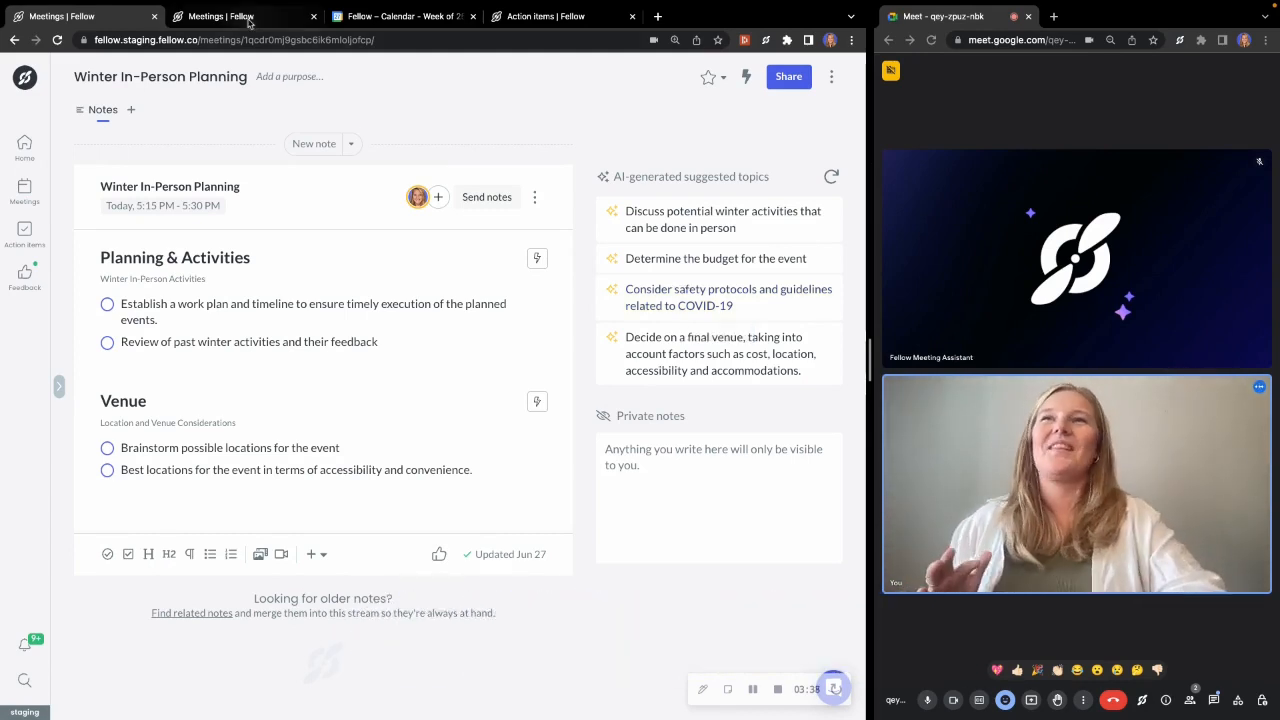
# - Go to the Meetings page and show the filter options for listed calendar events
pyautogui.click(240, 16)
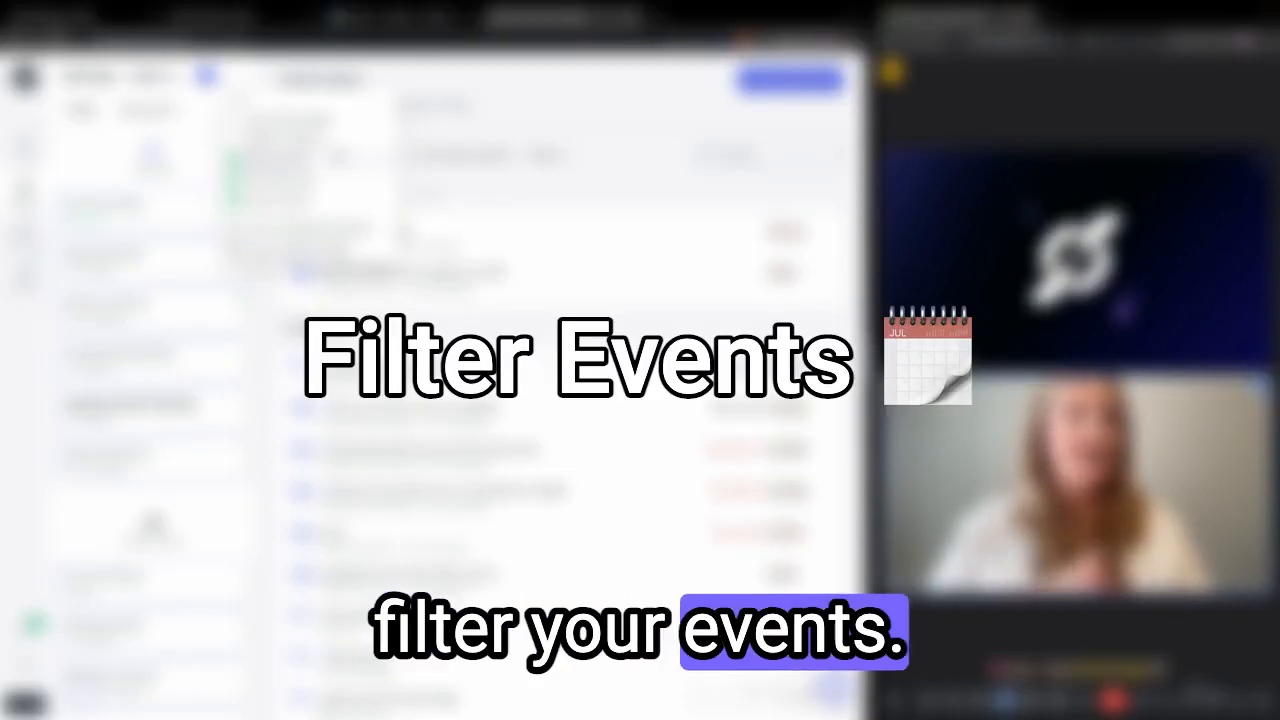
pyautogui.click(232, 76)
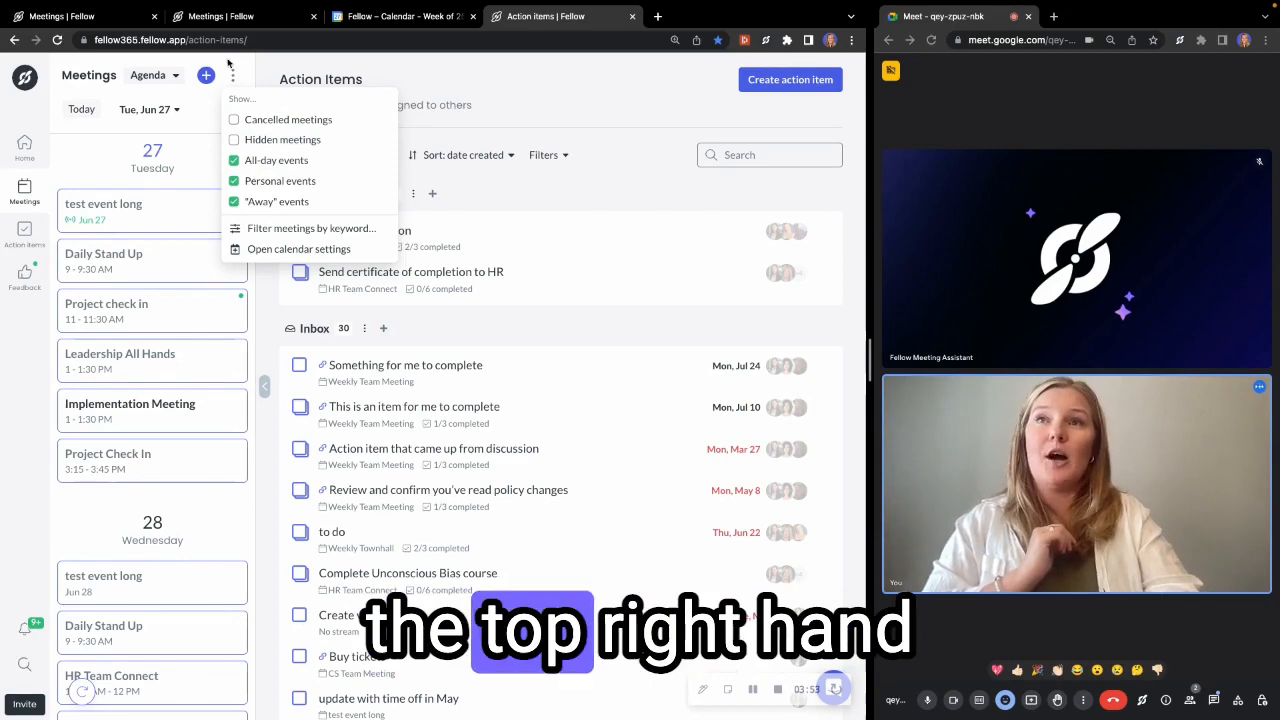
pyautogui.moveTo(234, 76)
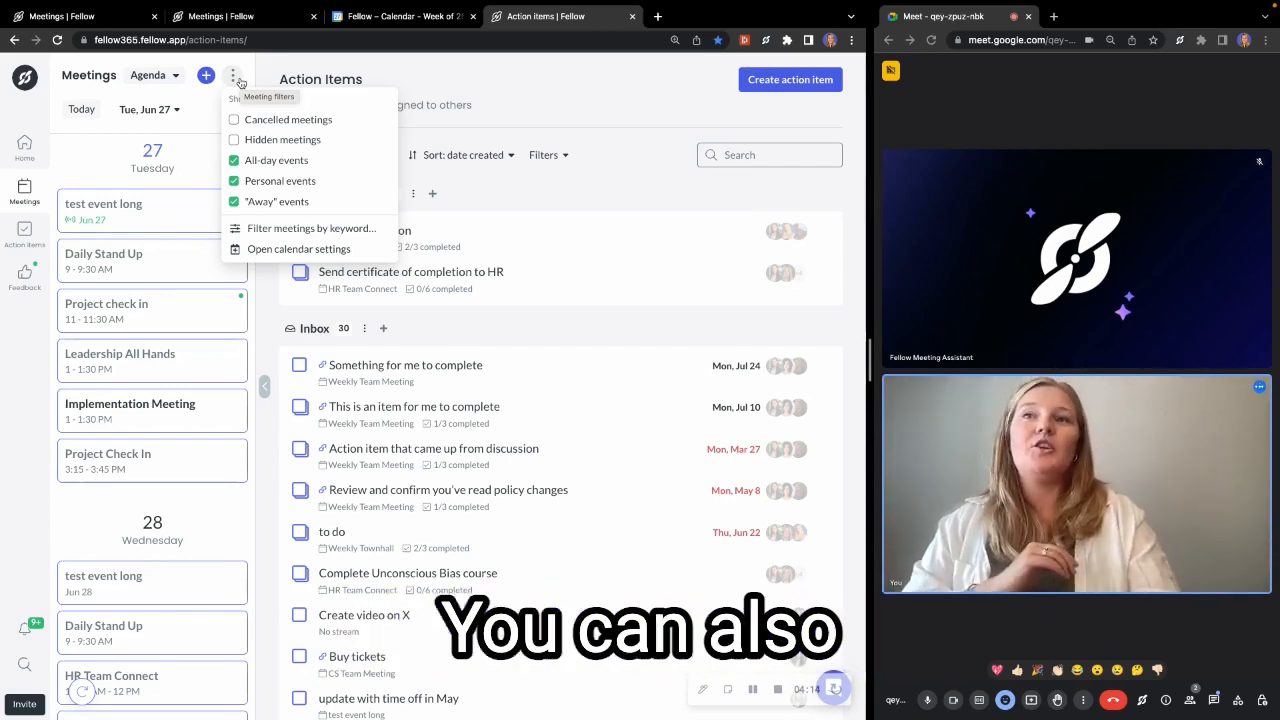
# - Open calendar settings from the meeting filters menu and bring up the Fellow + AI recap note
pyautogui.click(300, 248)
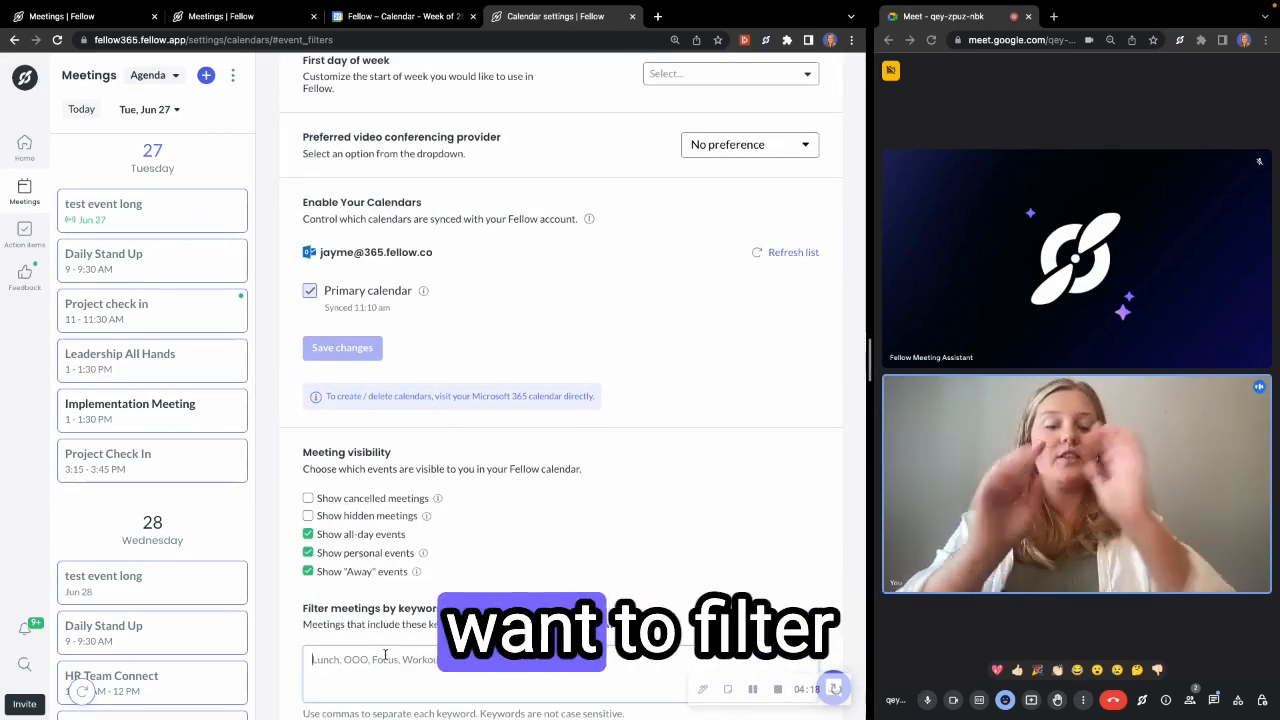
pyautogui.write('LUN')
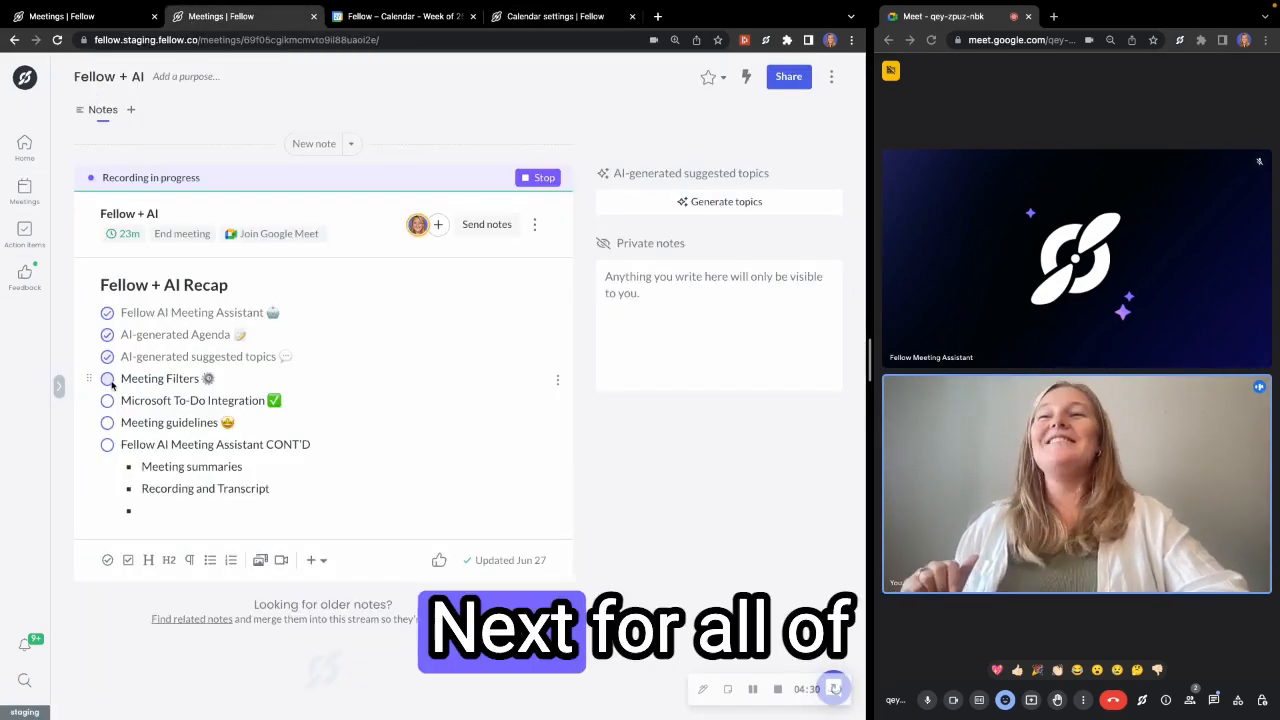
# - Check off Meeting Filters and Microsoft To-Do Integration in the recap note, then switch to Google Calendar
pyautogui.click(108, 378)
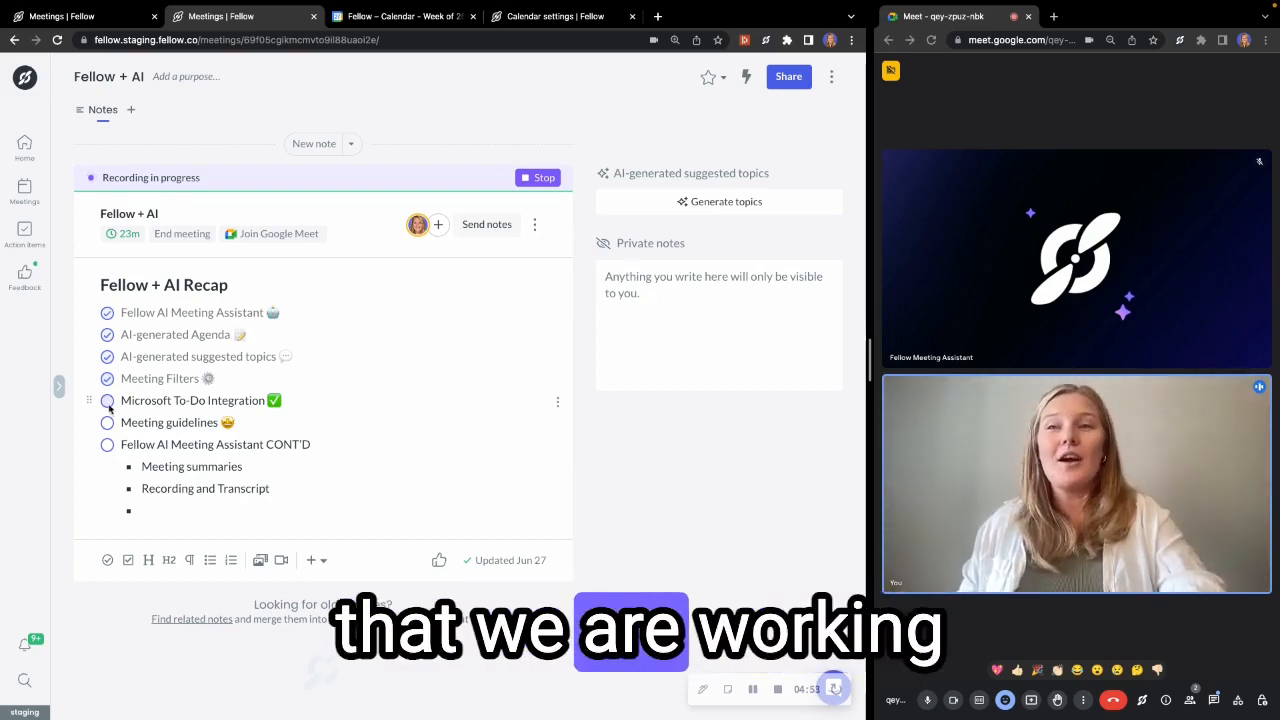
pyautogui.click(108, 400)
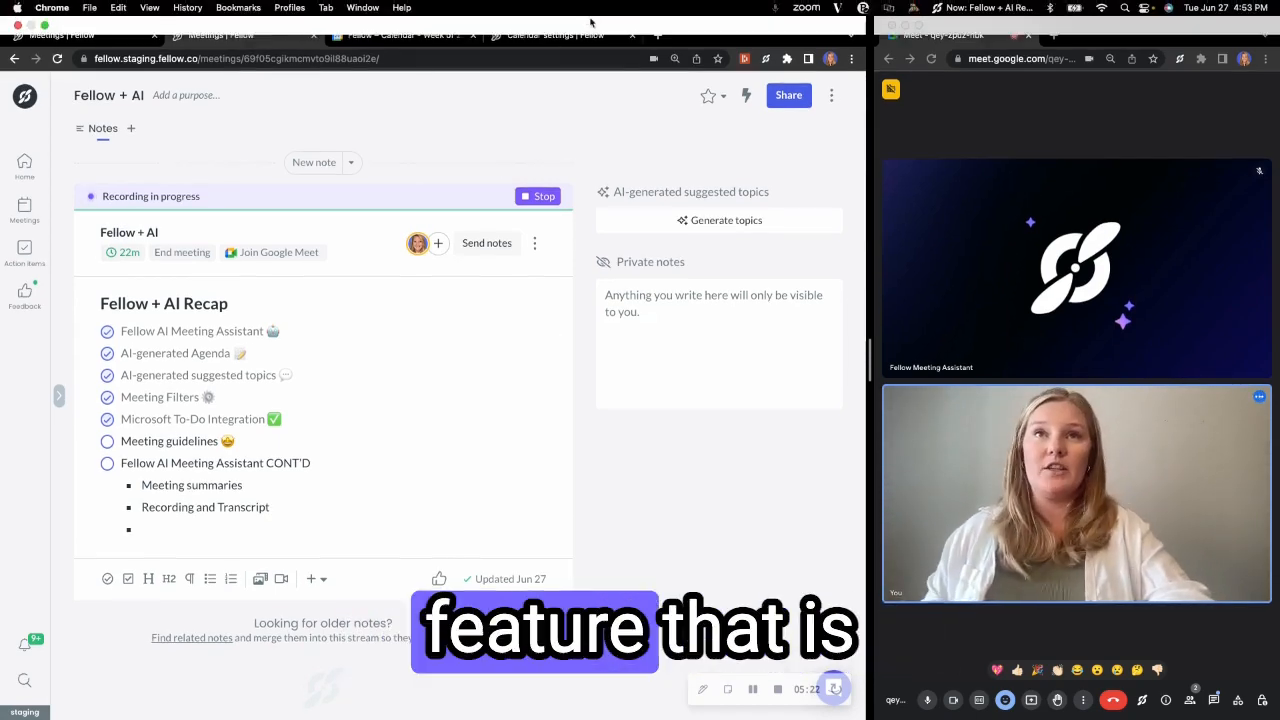
pyautogui.click(400, 16)
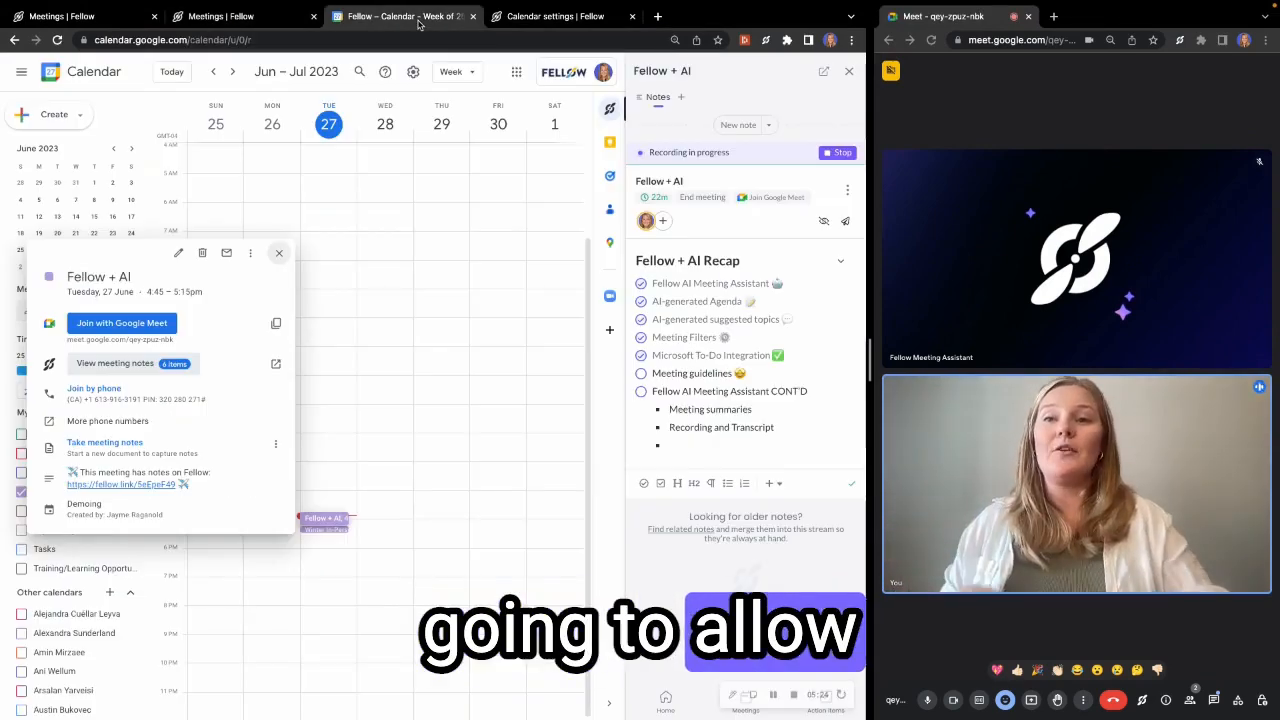
# - Close the Fellow + AI event, start a new event to see the 4-hours-ahead booking guideline, and return to Fellow
pyautogui.click(280, 252)
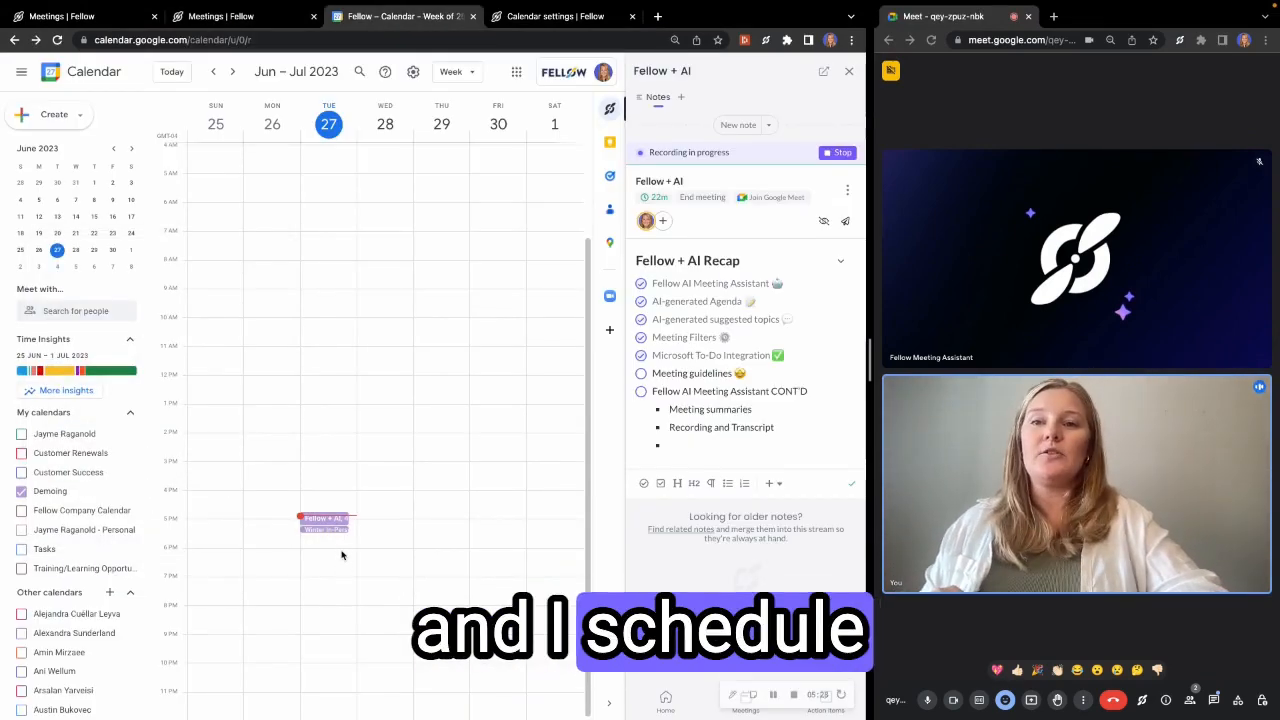
pyautogui.click(324, 530)
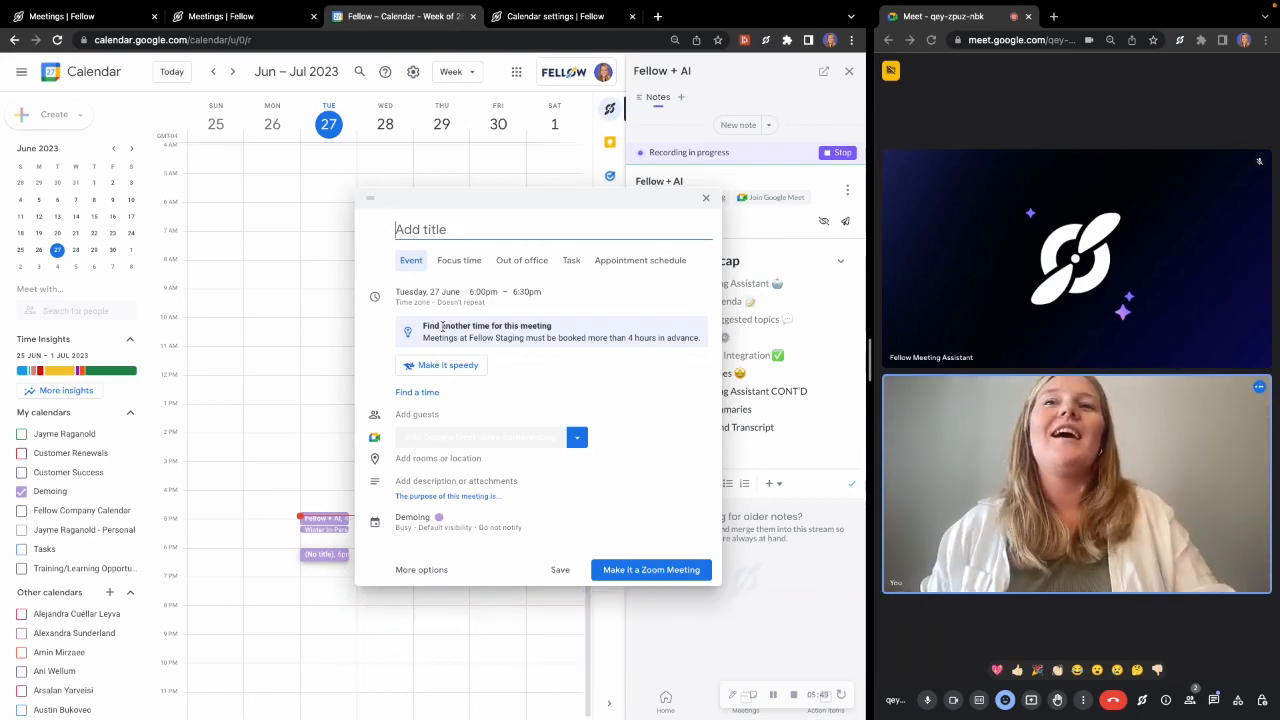
pyautogui.click(448, 364)
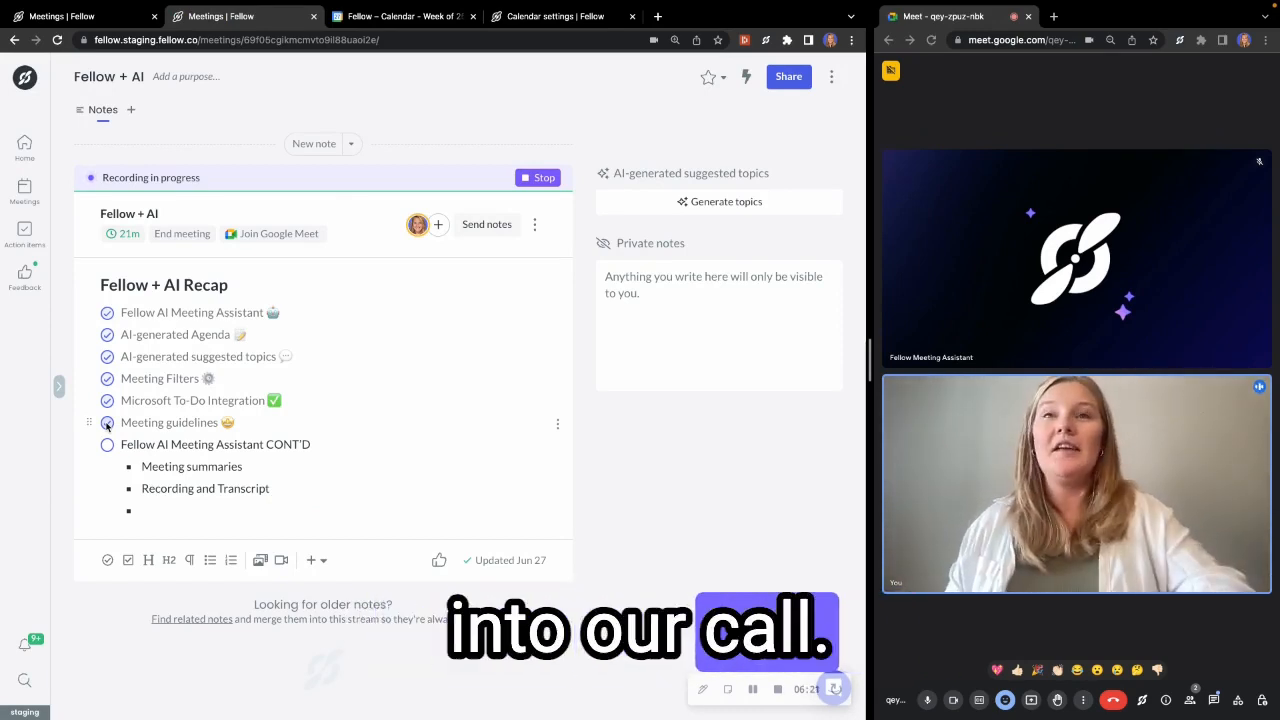
# - Stop the recording, end the meeting and give thumbs-up ratings so the note gains an AI summary
pyautogui.click(544, 176)
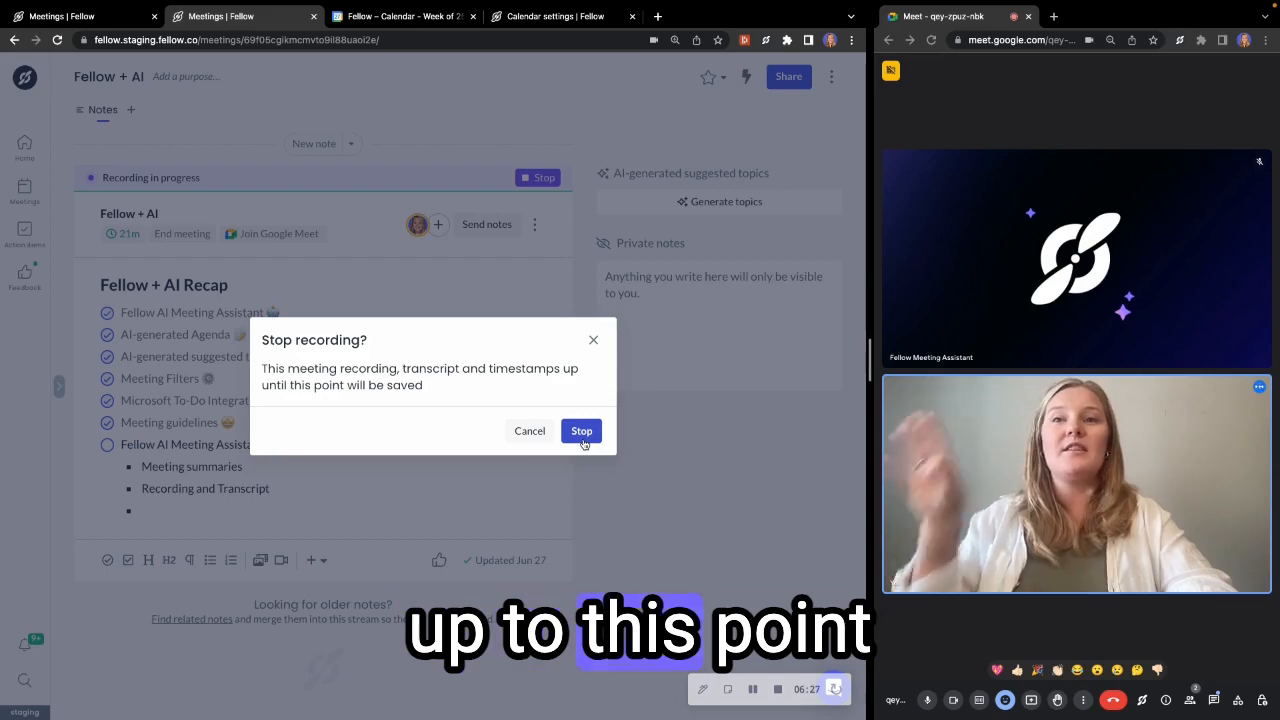
pyautogui.click(580, 432)
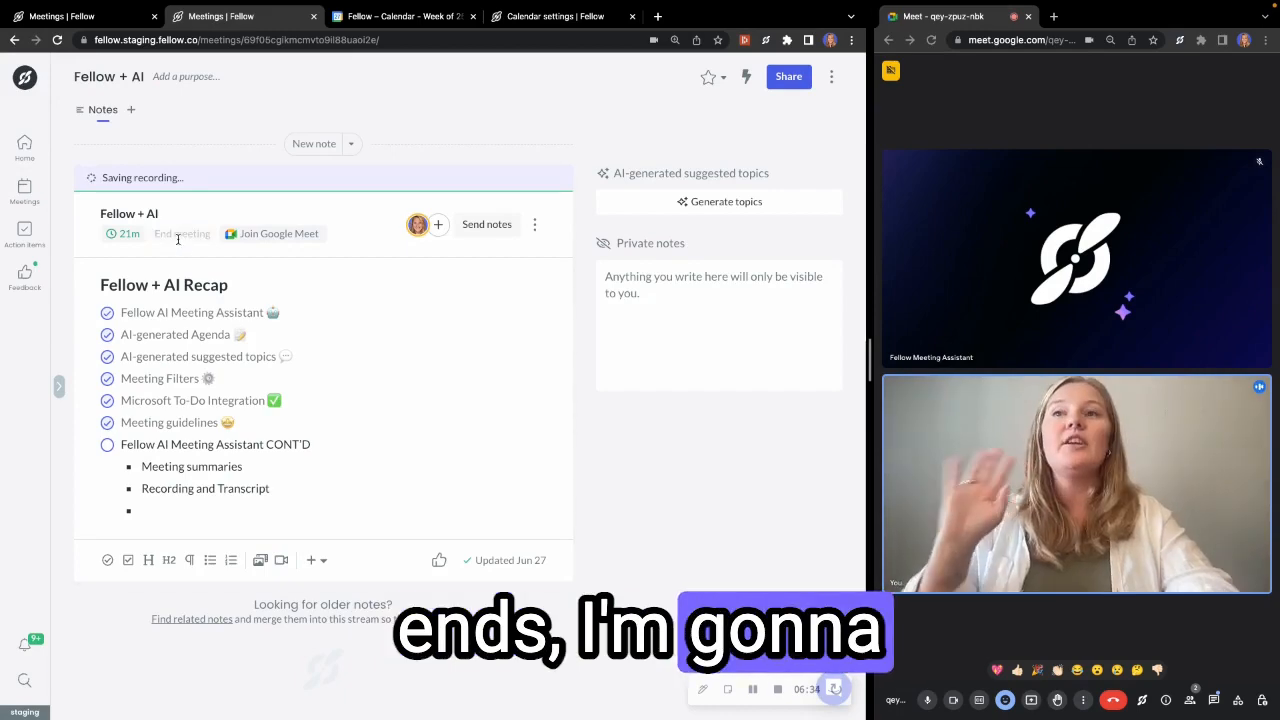
pyautogui.click(182, 232)
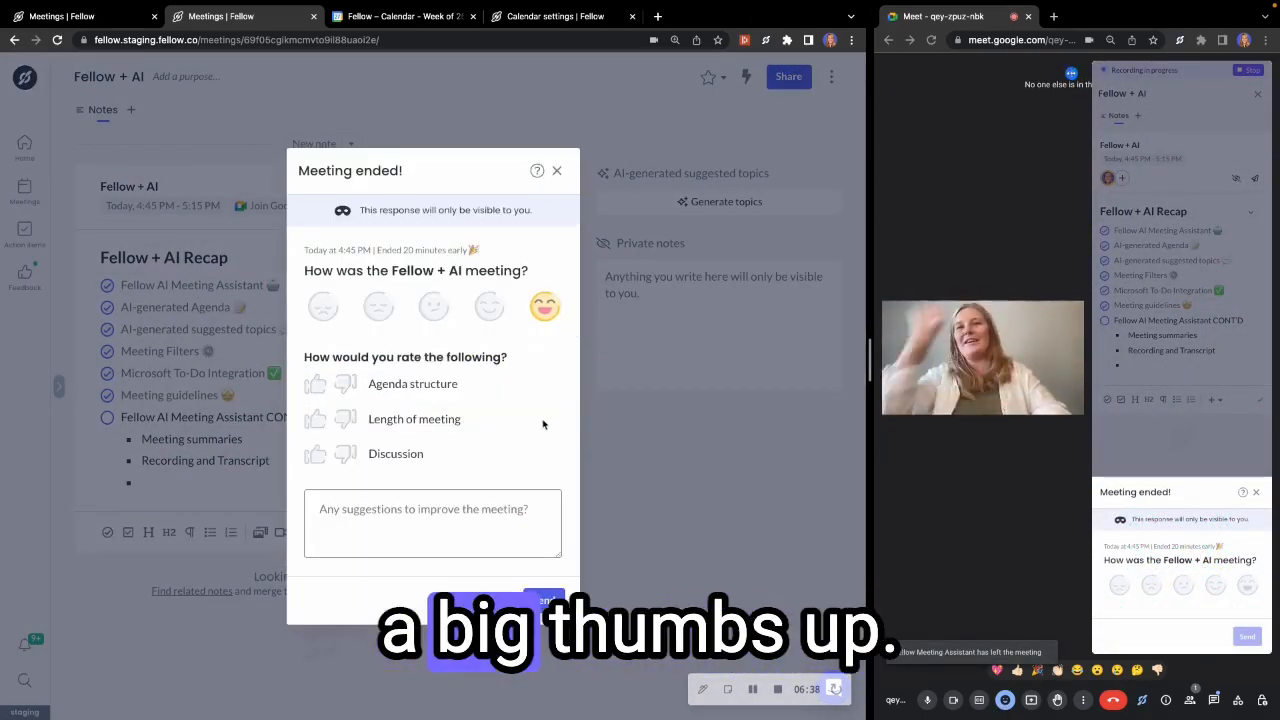
pyautogui.click(314, 454)
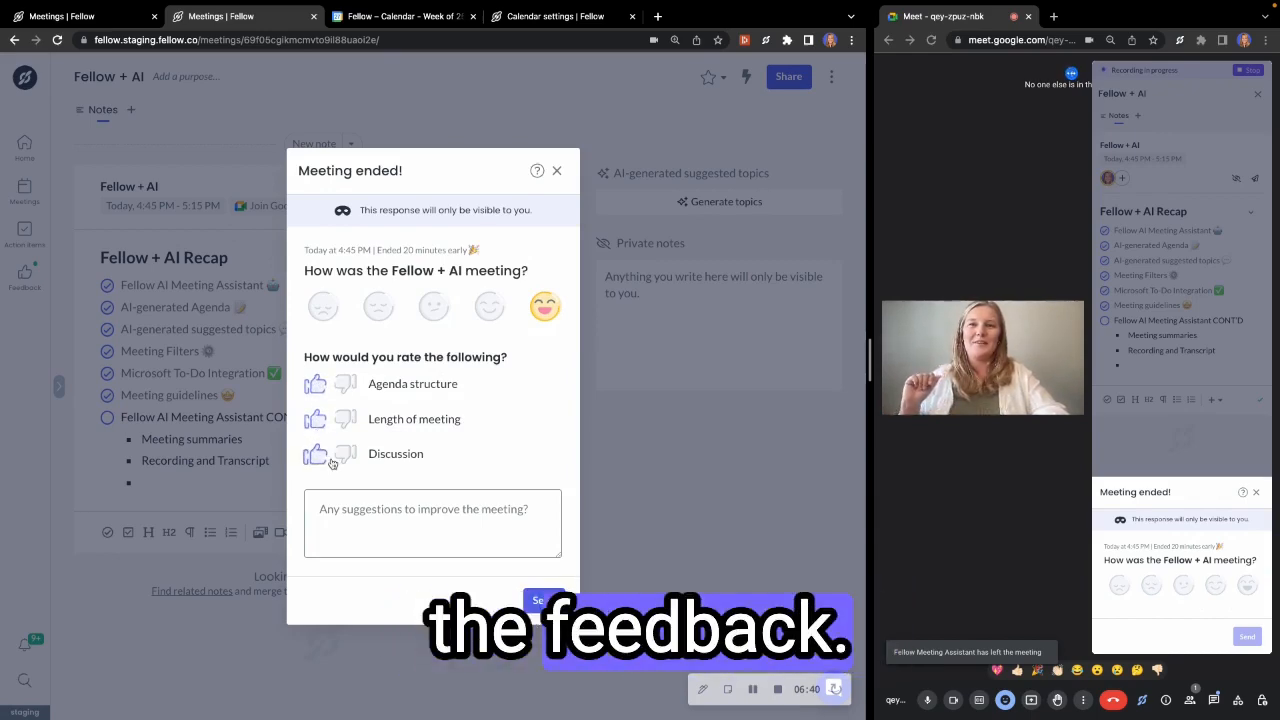
pyautogui.click(542, 600)
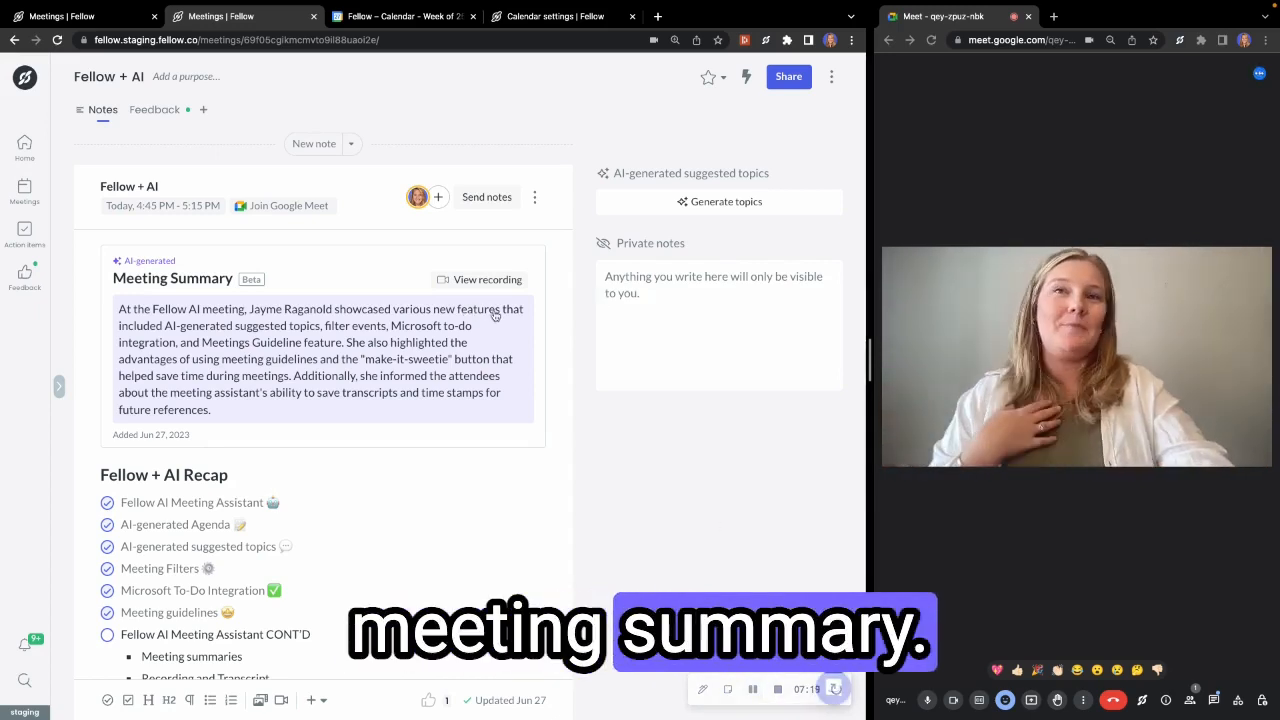
# - View the meeting recording and read through its transcript and summary
pyautogui.click(488, 280)
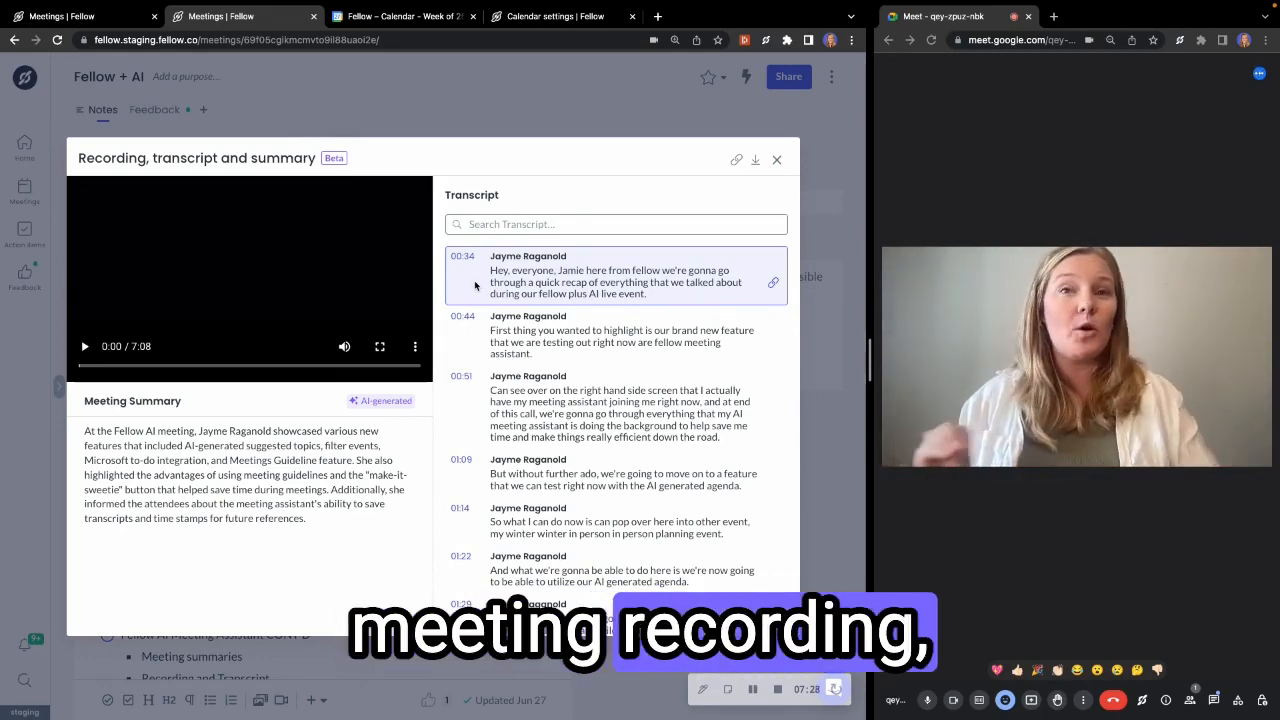
pyautogui.scroll(-3)
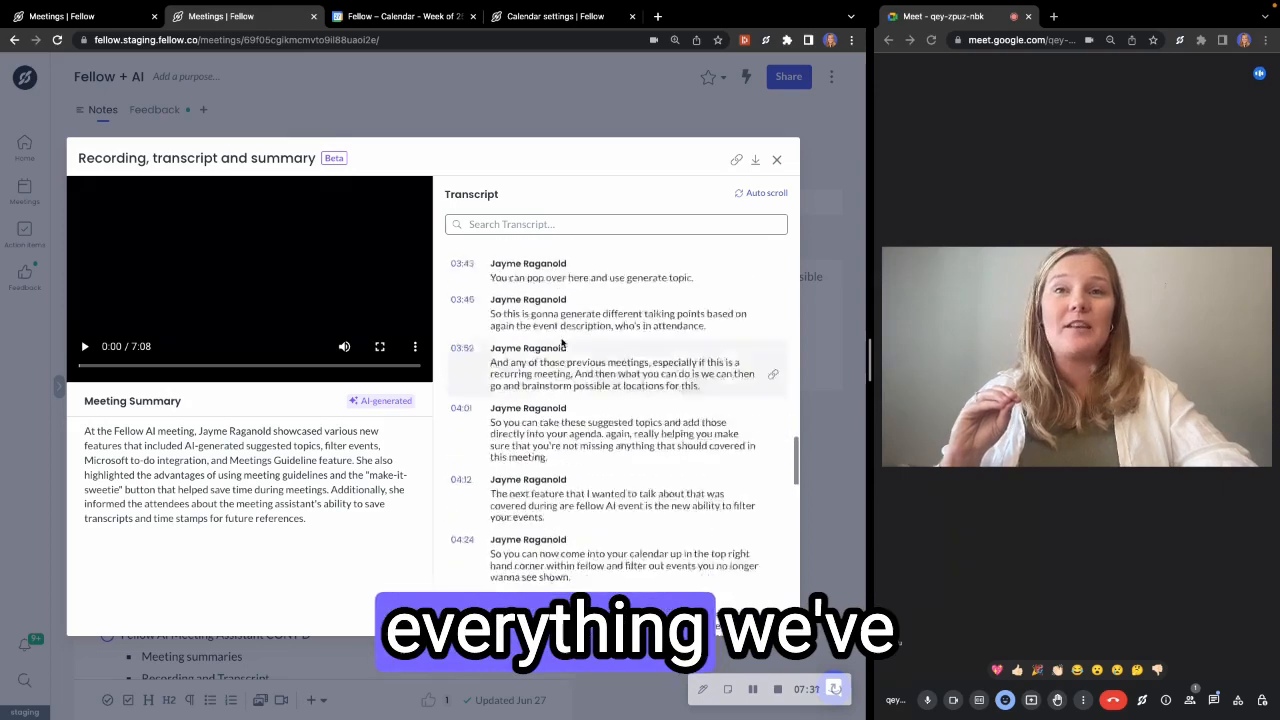
pyautogui.scroll(-3)
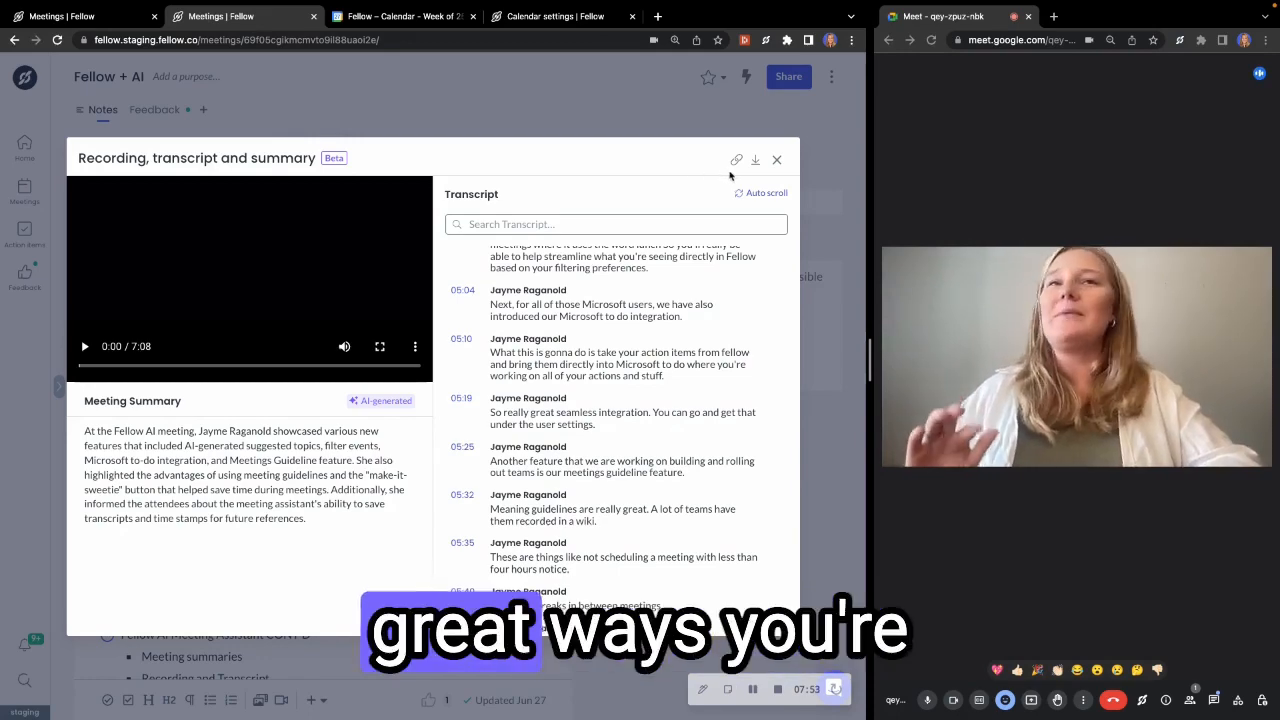
# - Copy the call transcript to the clipboard and download the recording file
pyautogui.click(736, 160)
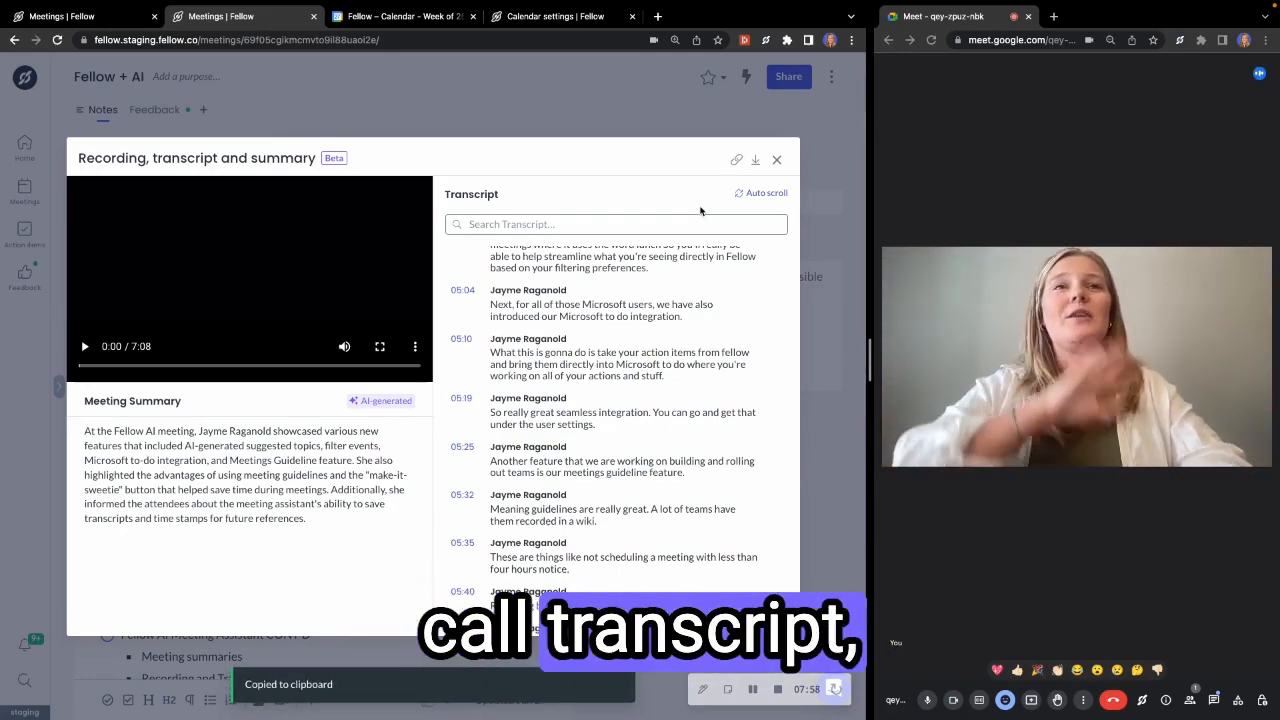
pyautogui.click(756, 160)
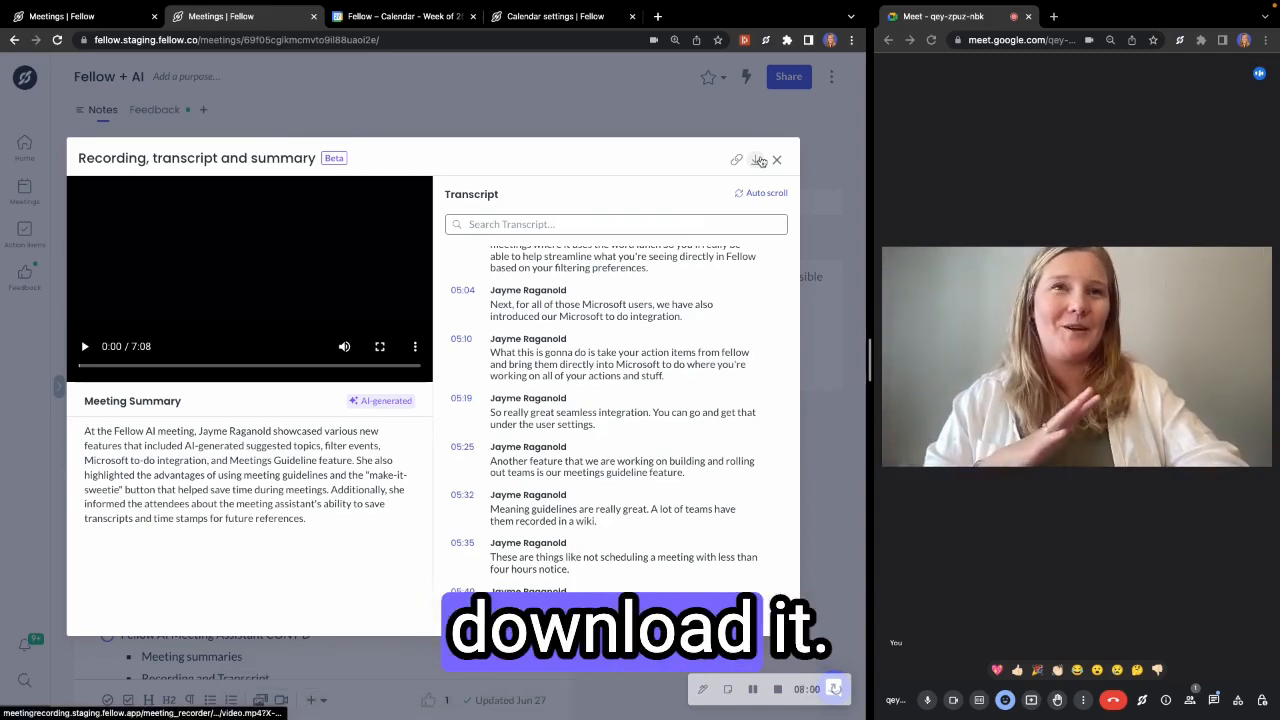